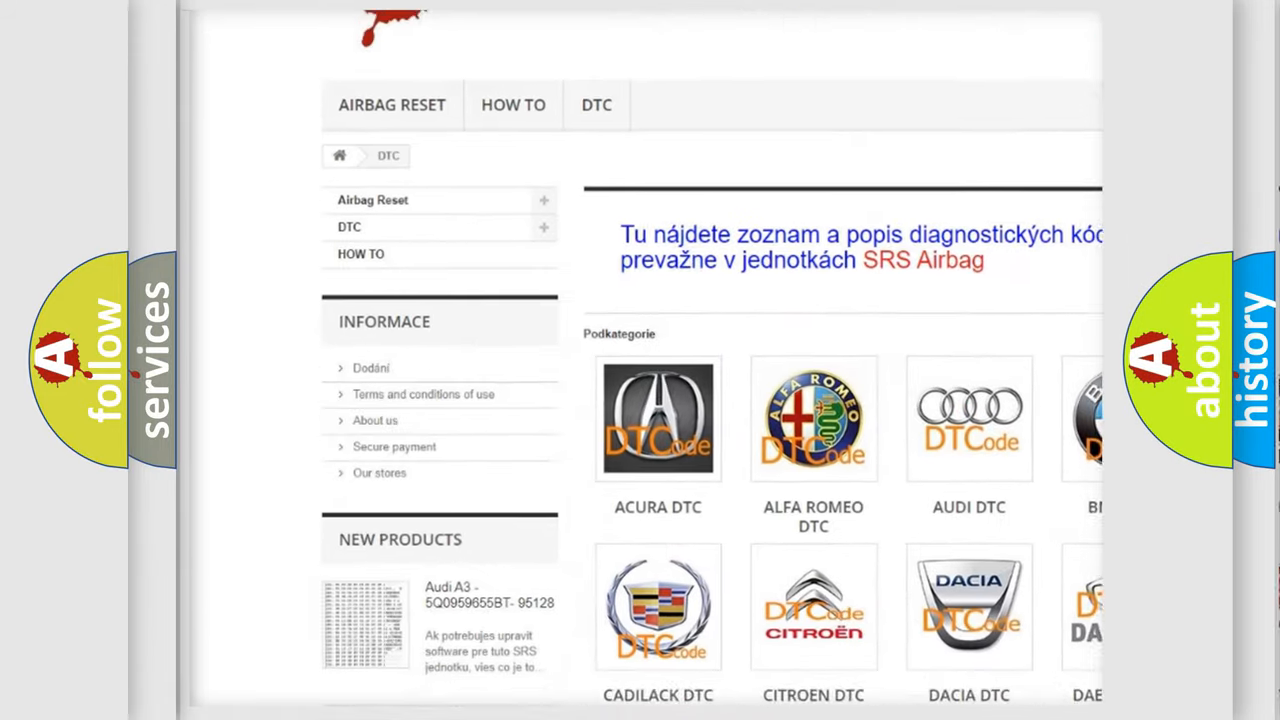
scroll("down", 3)
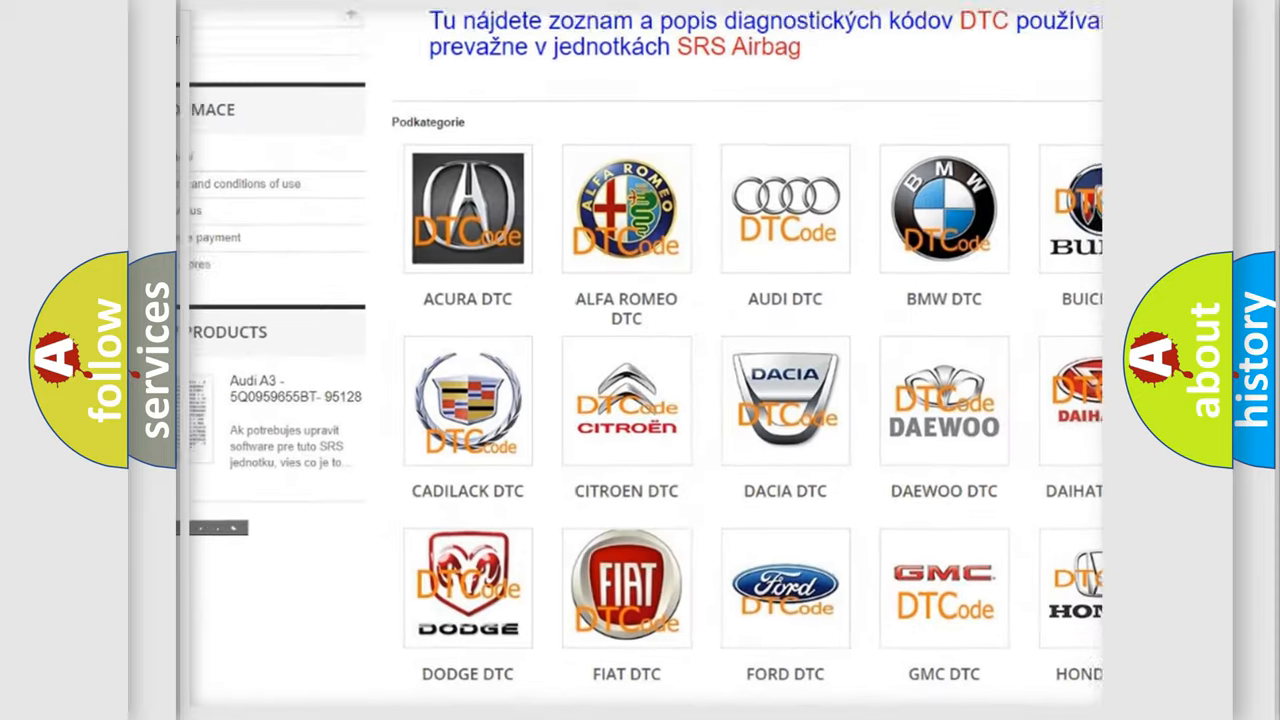
scroll("down", 3)
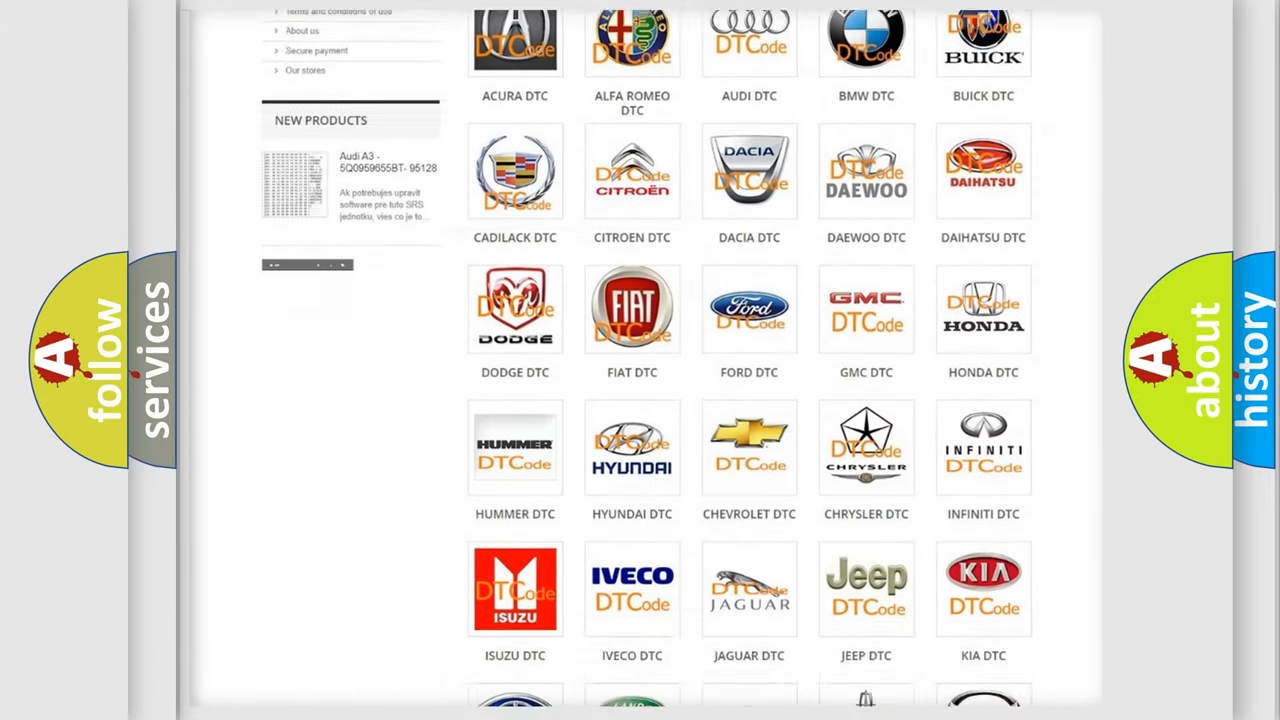
scroll("down", 3)
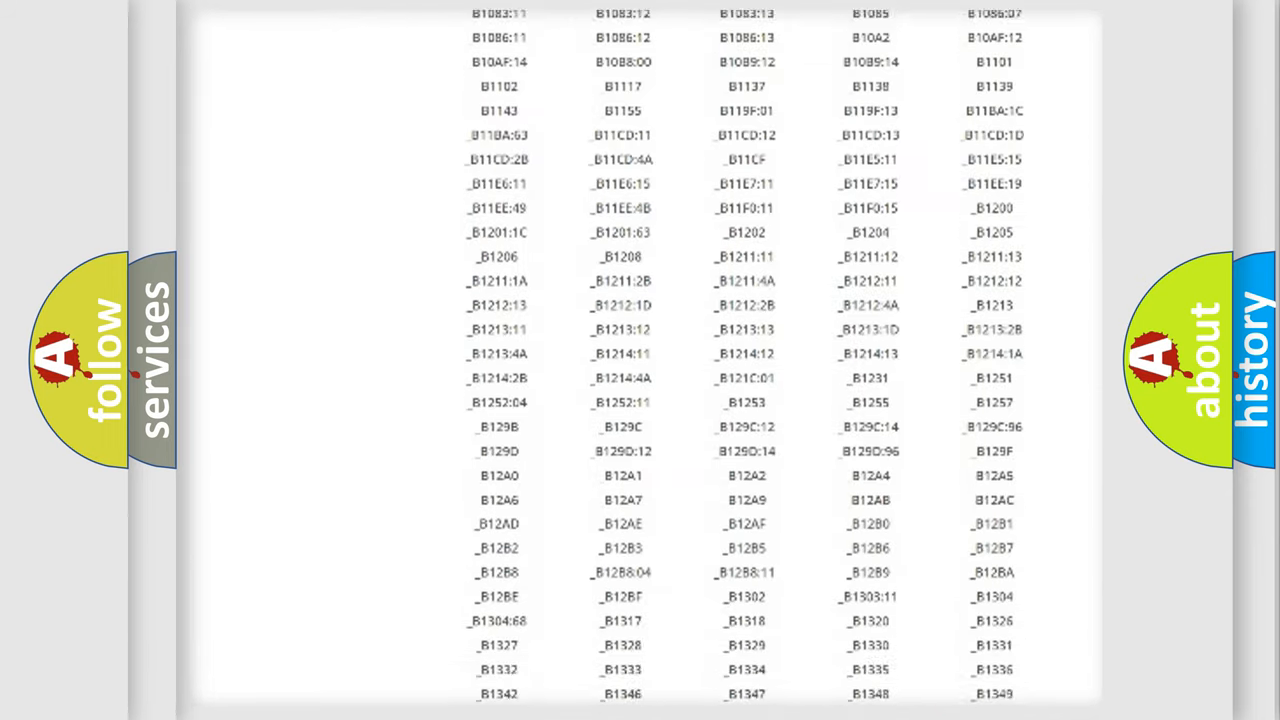
scroll("down", 3)
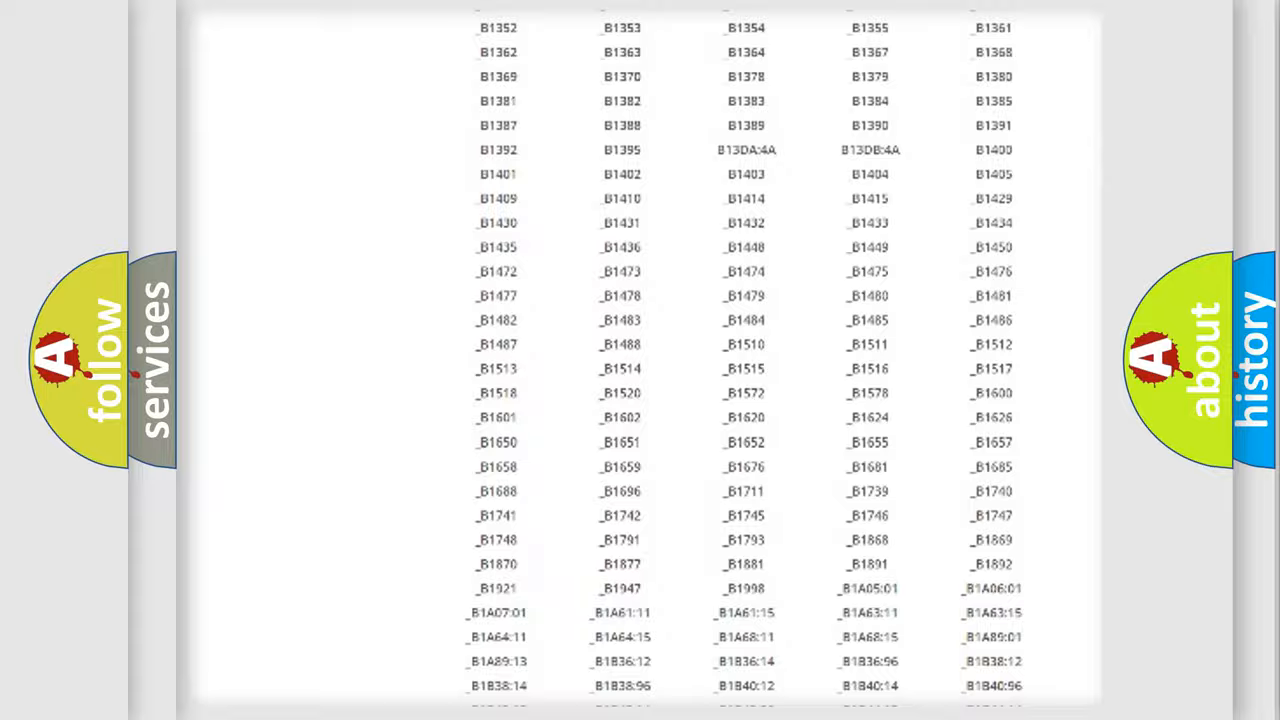